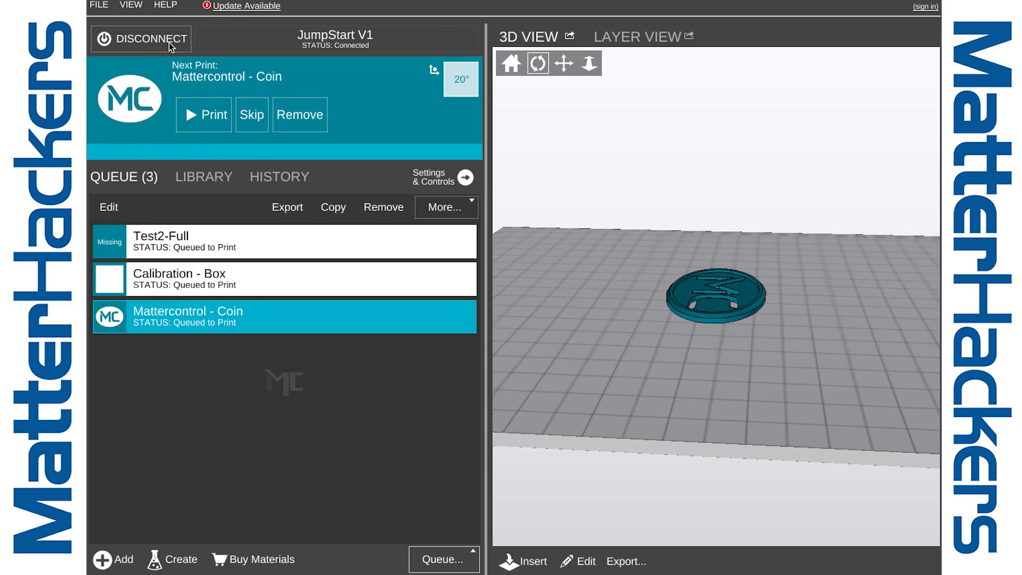
Open Settings & Controls for the JumpStart V1 and change the detail level from Basic to Advanced
left_click(465, 177)
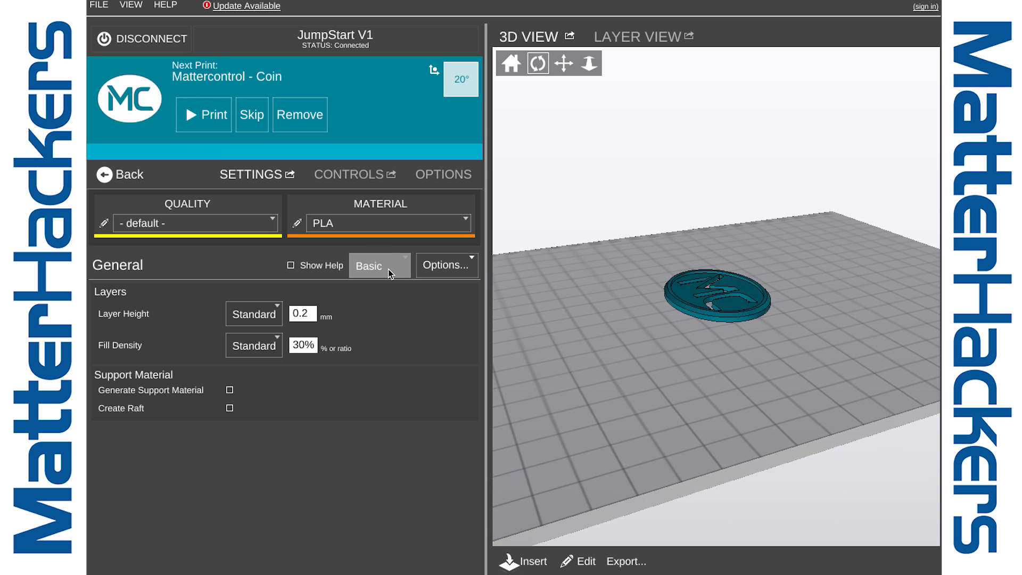
left_click(380, 265)
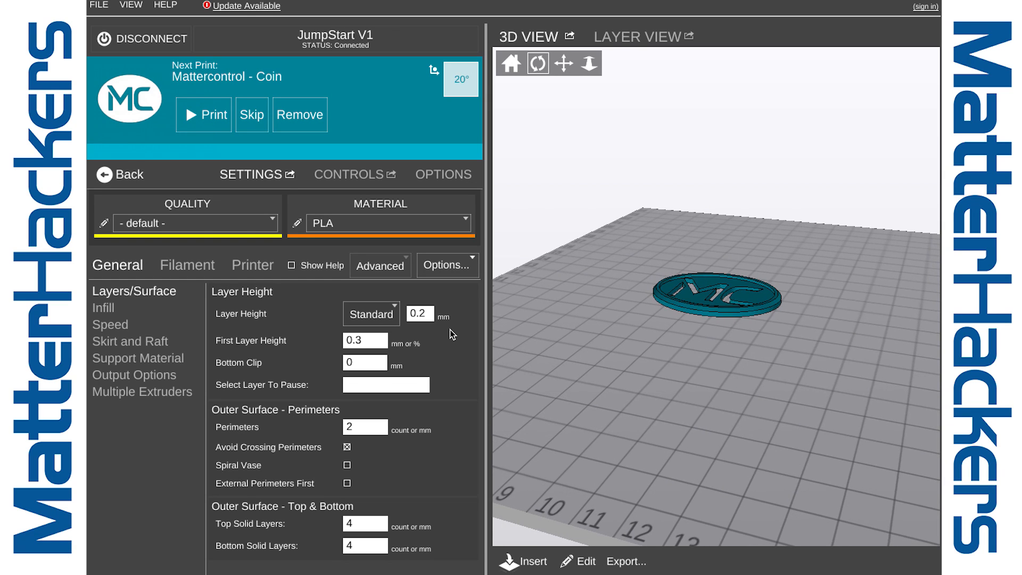
left_click(103, 308)
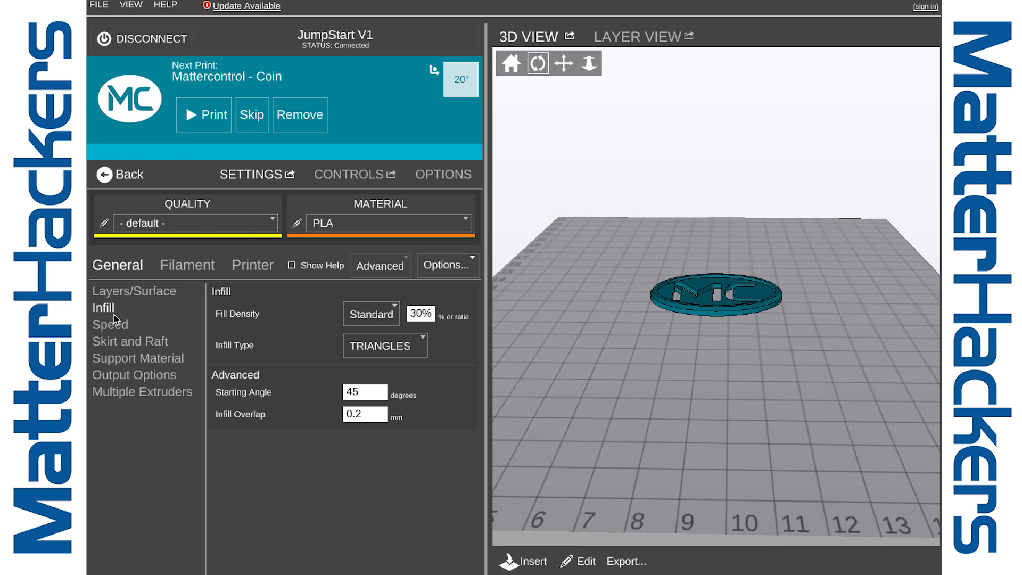
left_click(110, 325)
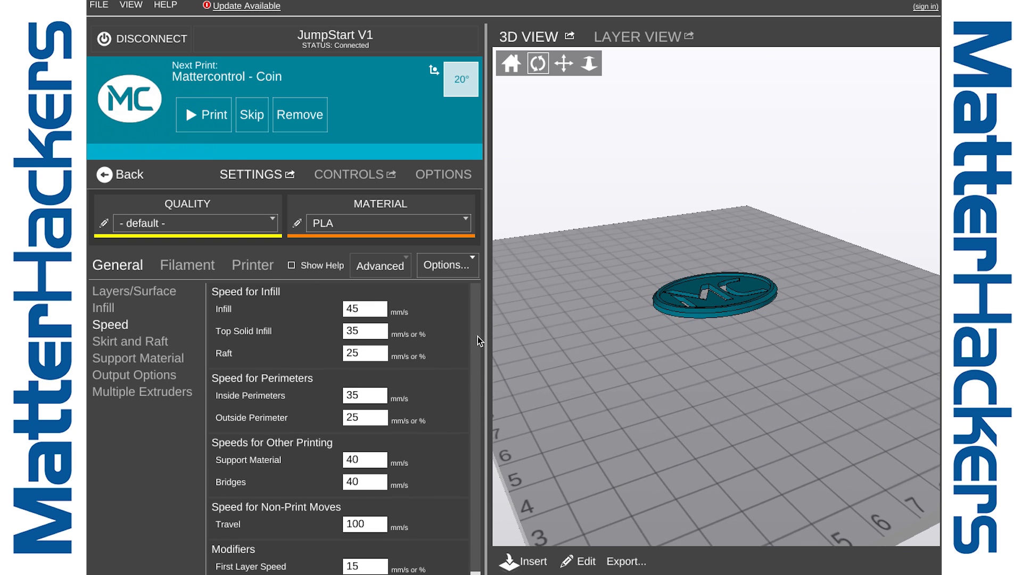
left_click(130, 340)
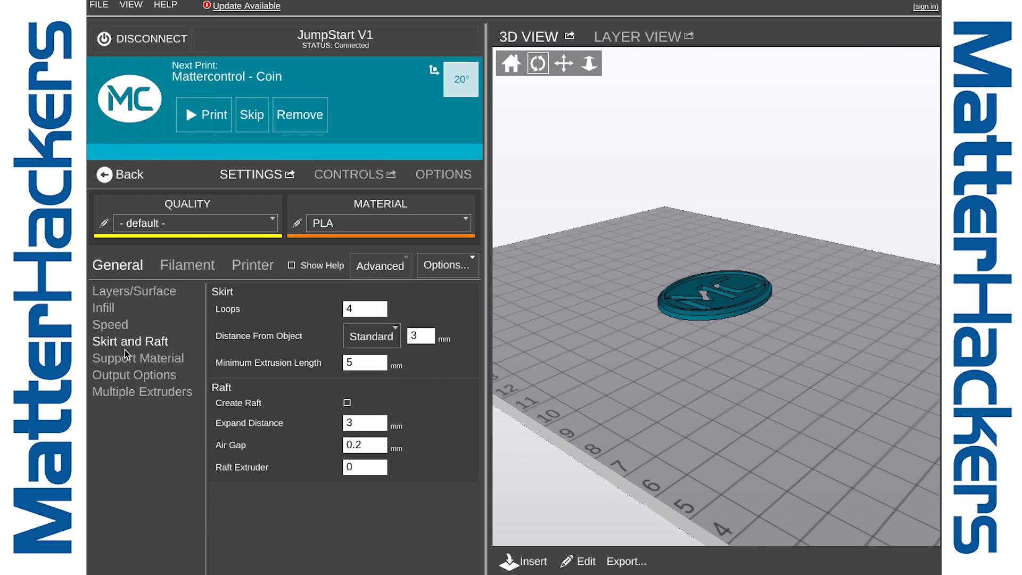
left_click(138, 358)
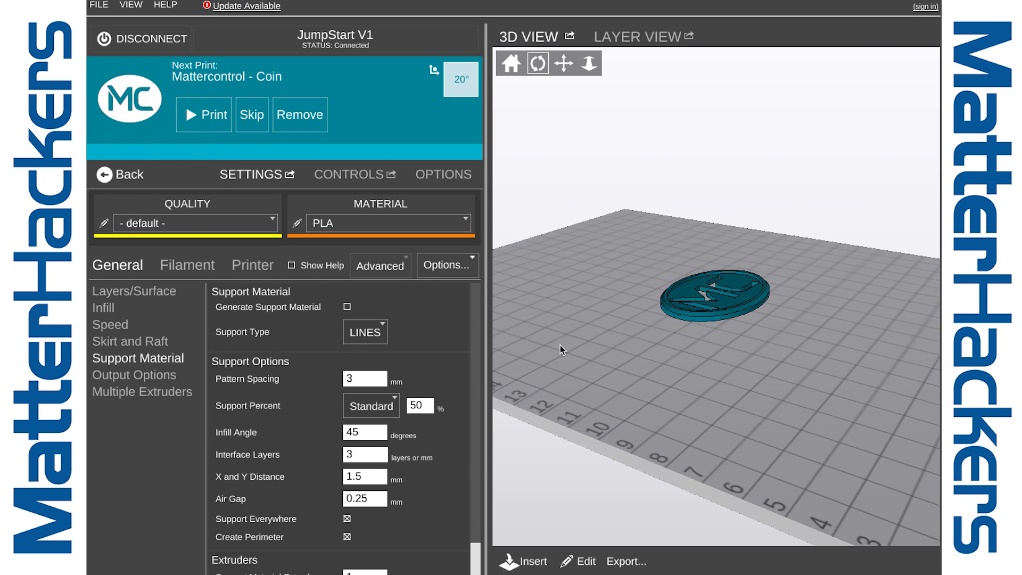
scroll("down", 3)
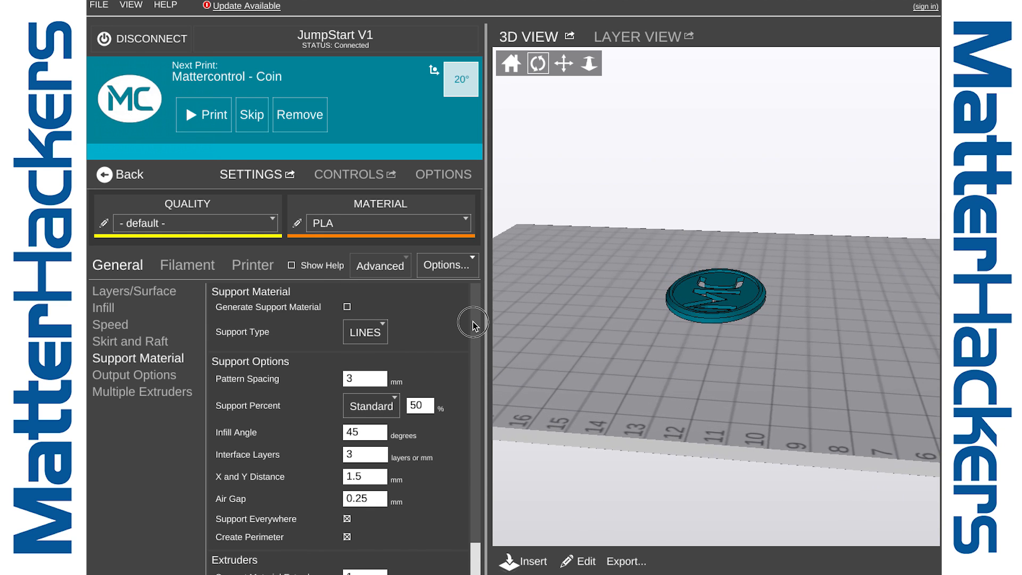
left_click(134, 374)
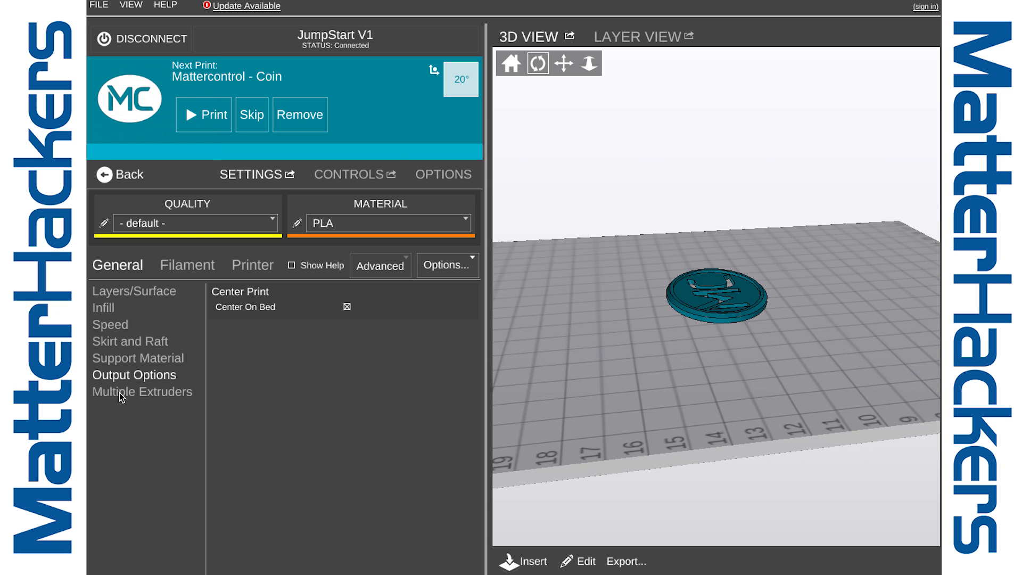
left_click(141, 392)
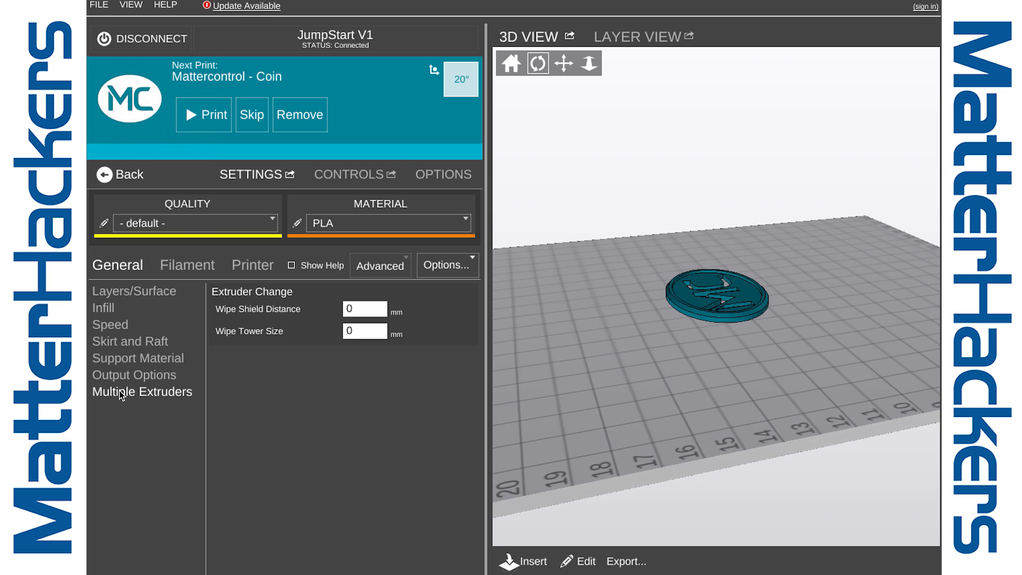
left_click(133, 291)
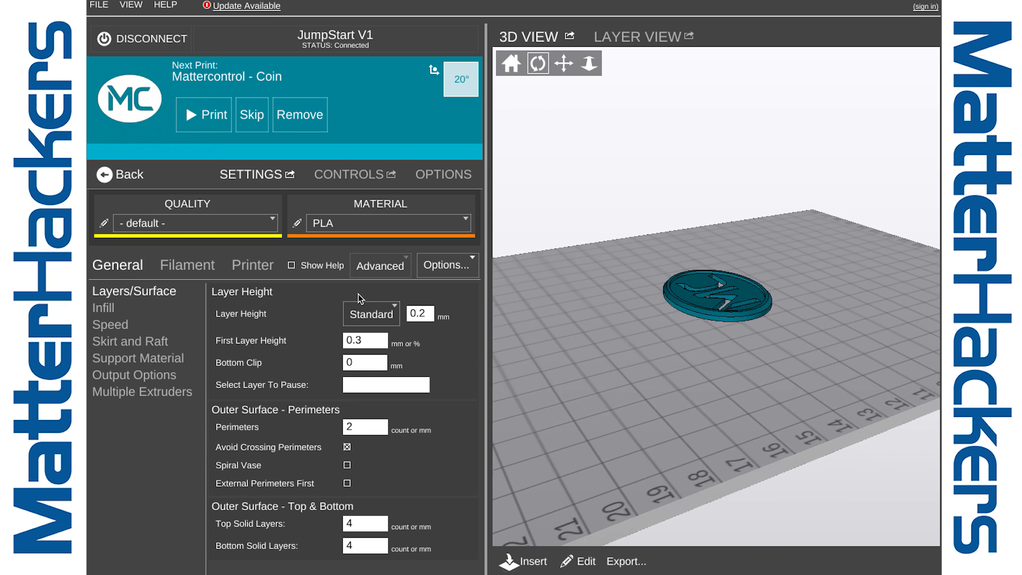
Set the settings detail level to Standard and view its Infill, Skirt and Raft, and Support Material categories
left_click(371, 314)
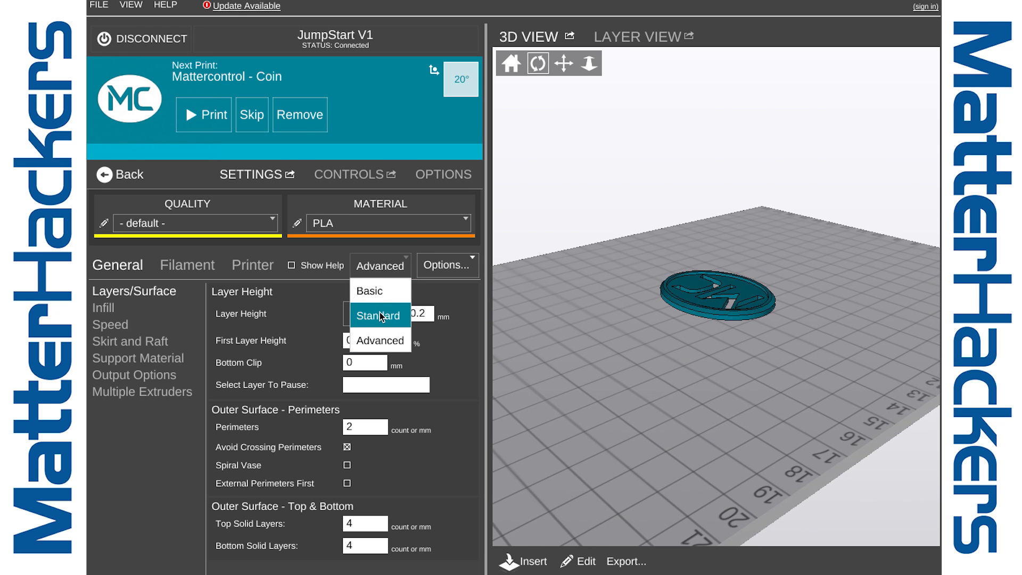
left_click(379, 315)
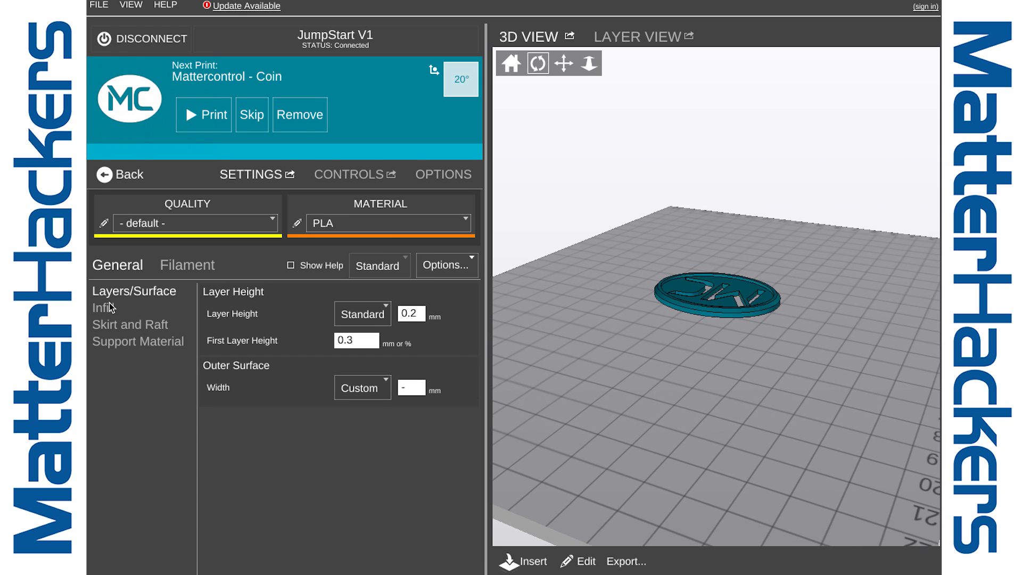
left_click(102, 308)
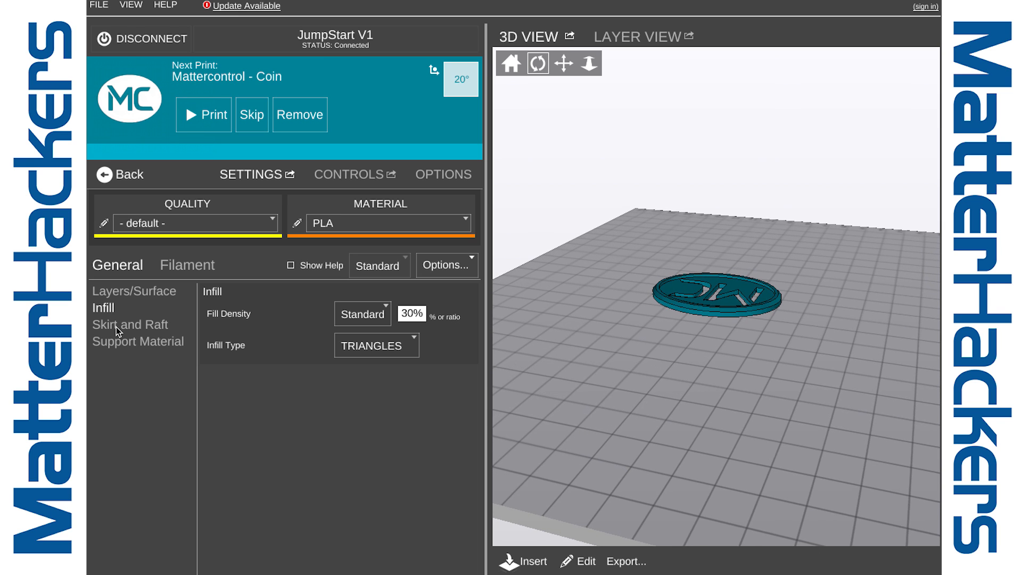
left_click(130, 324)
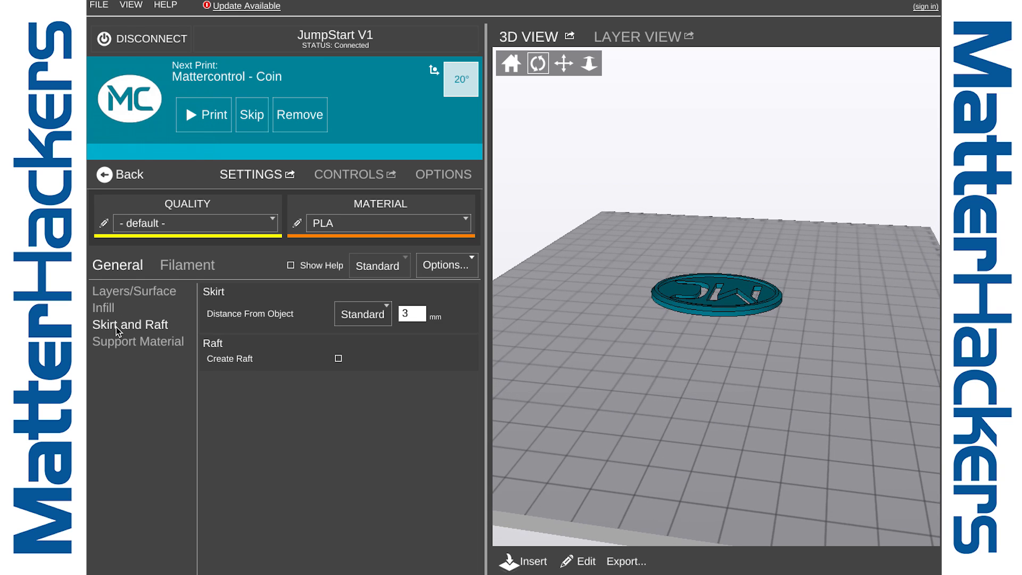
left_click(137, 341)
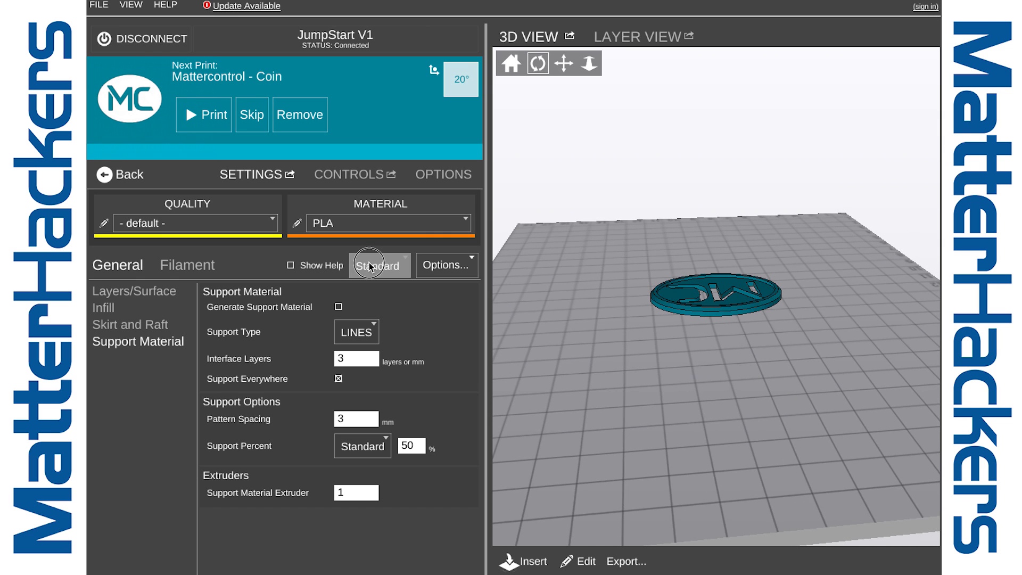
left_click(378, 265)
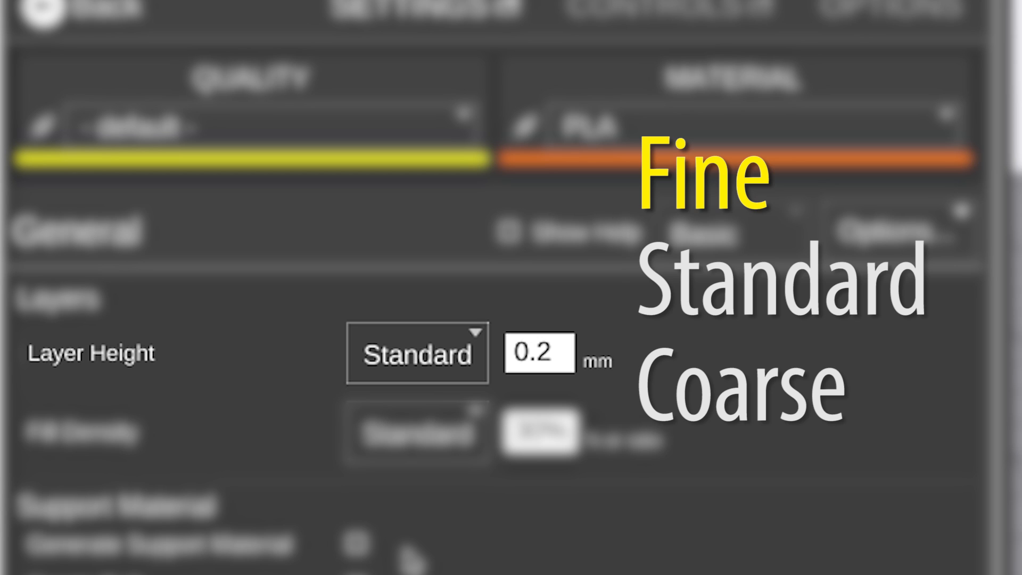
scroll("down", 3)
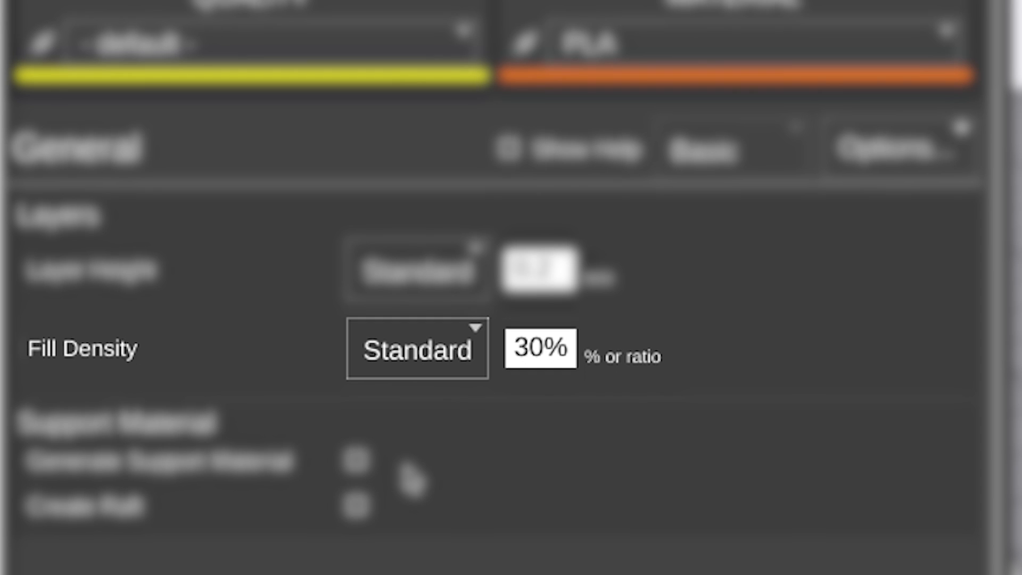
scroll("down", 3)
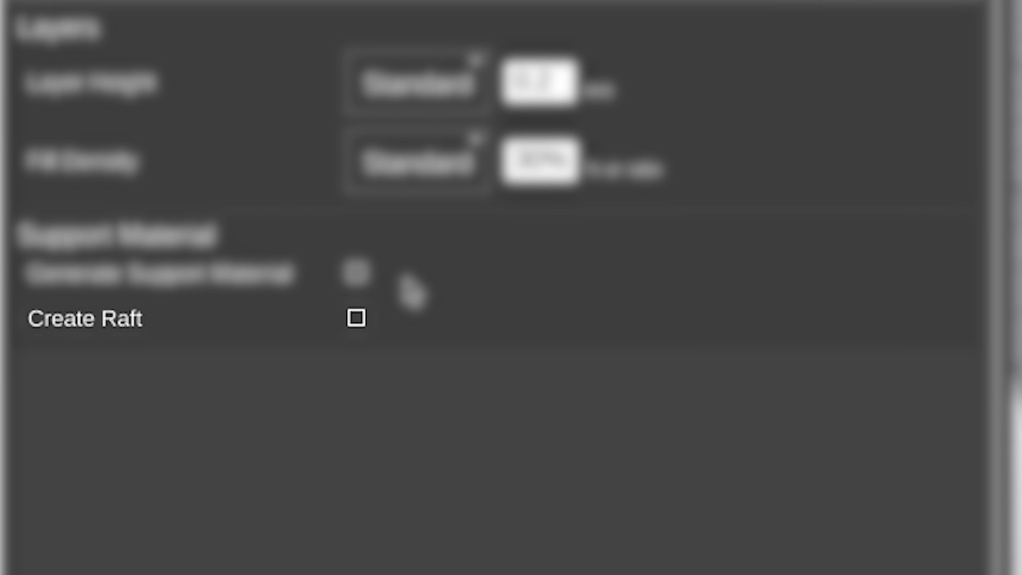